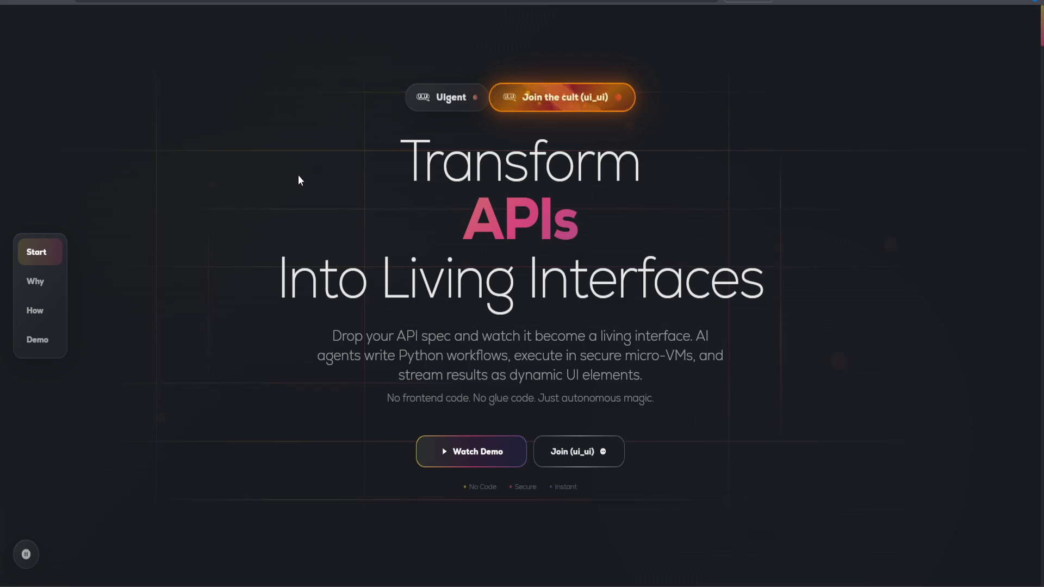
- Scroll from the hero past the How section to the Prism dynamic UI generation card
{"action": "scroll", "scroll_direction": "down", "scroll_amount": 3}
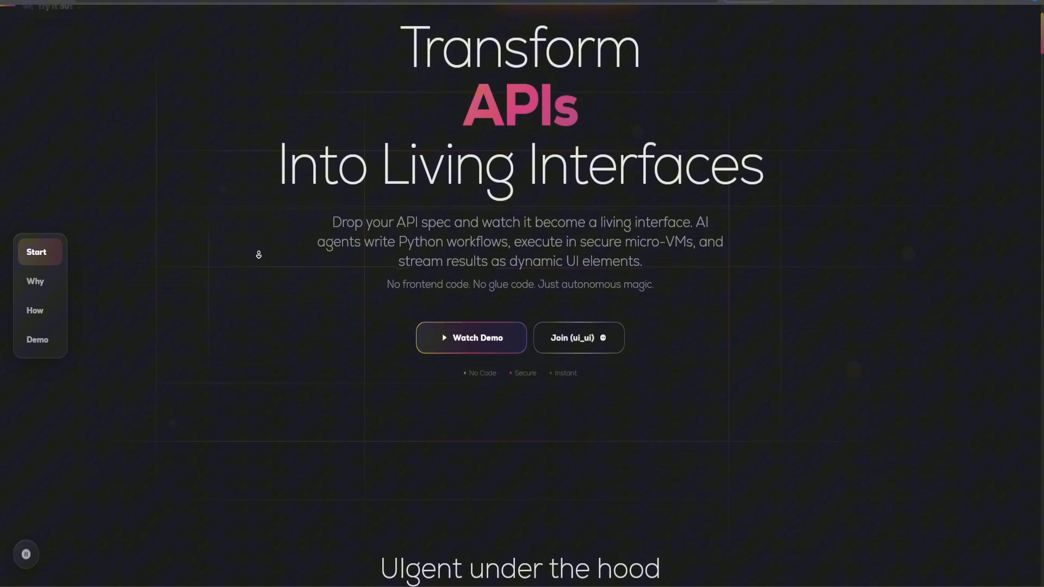
{"action": "scroll", "scroll_direction": "down", "scroll_amount": 3}
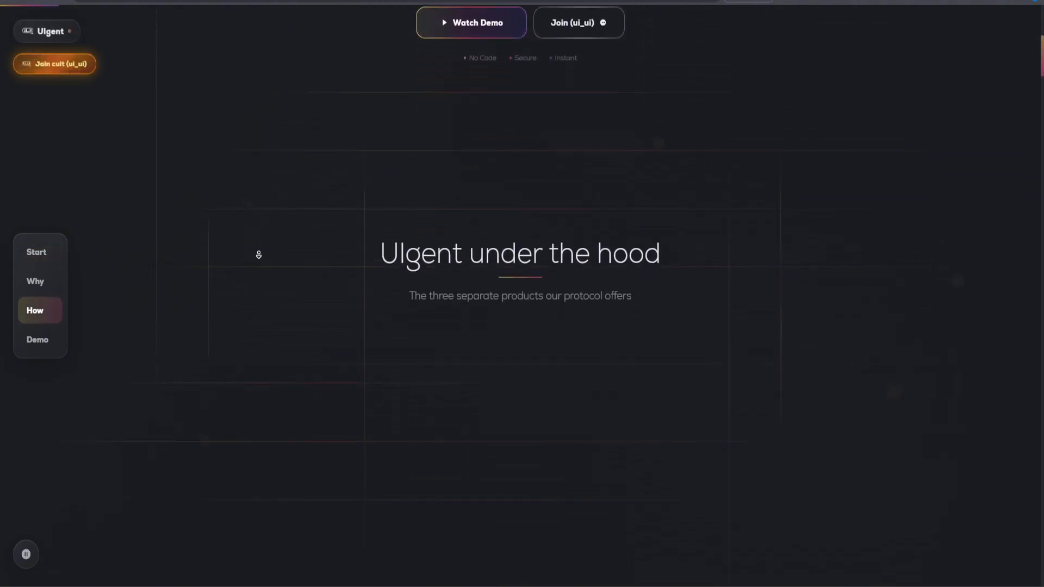
{"action": "scroll", "scroll_direction": "down", "scroll_amount": 3}
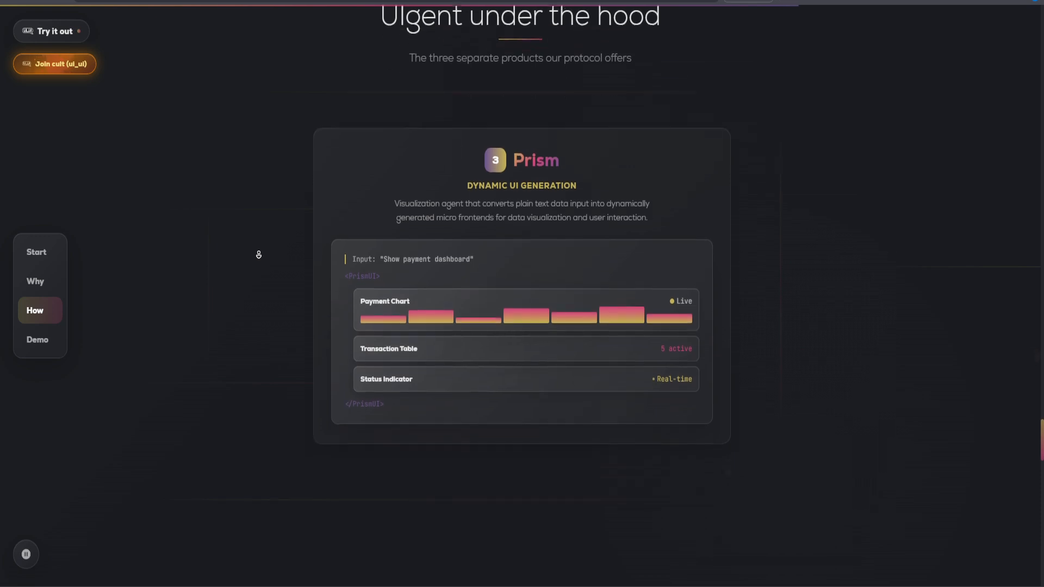
- Jump via Why and Demo navigation to the live demo video card with its Forge, Atlas and Prism summary
{"action": "left_click", "coordinate": [35, 280]}
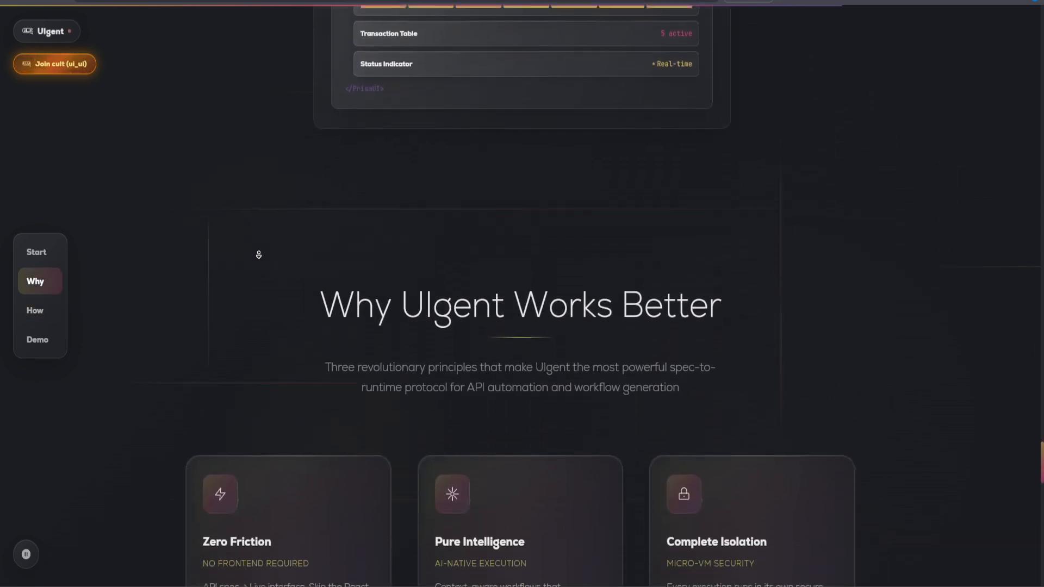
{"action": "scroll", "scroll_direction": "down", "scroll_amount": 3}
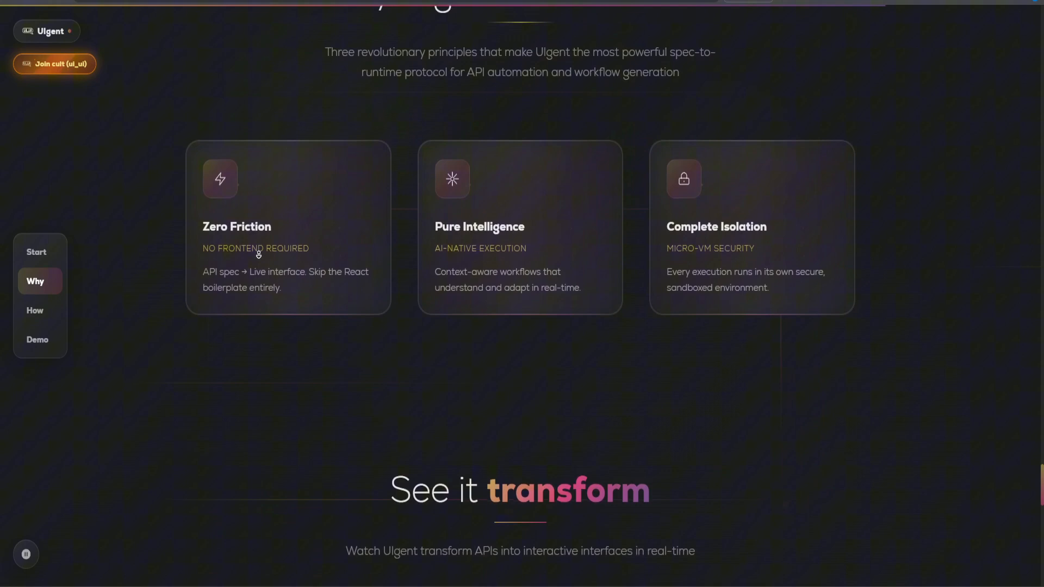
{"action": "left_click", "coordinate": [37, 340]}
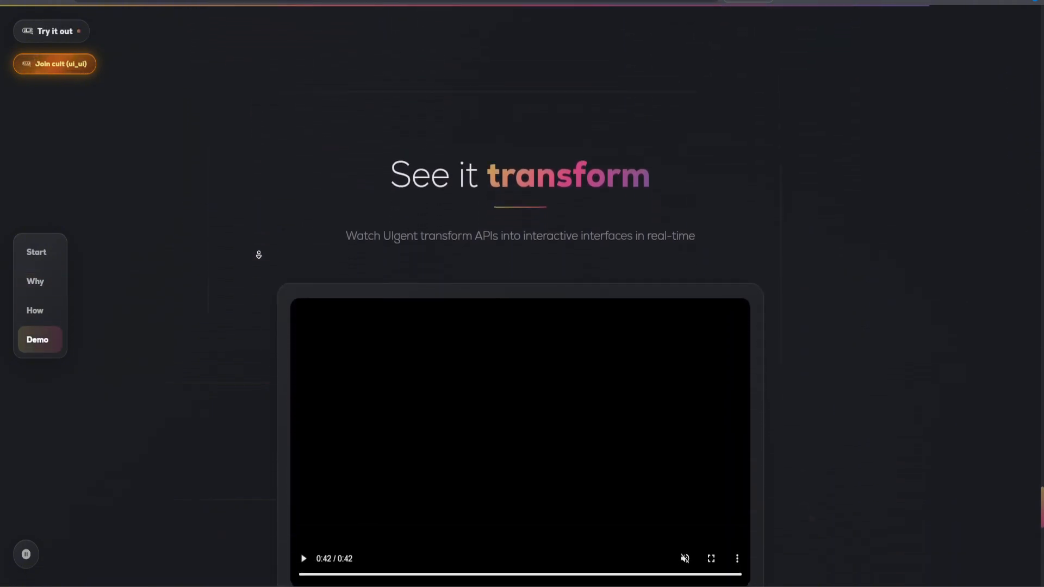
{"action": "scroll", "scroll_direction": "down", "scroll_amount": 3}
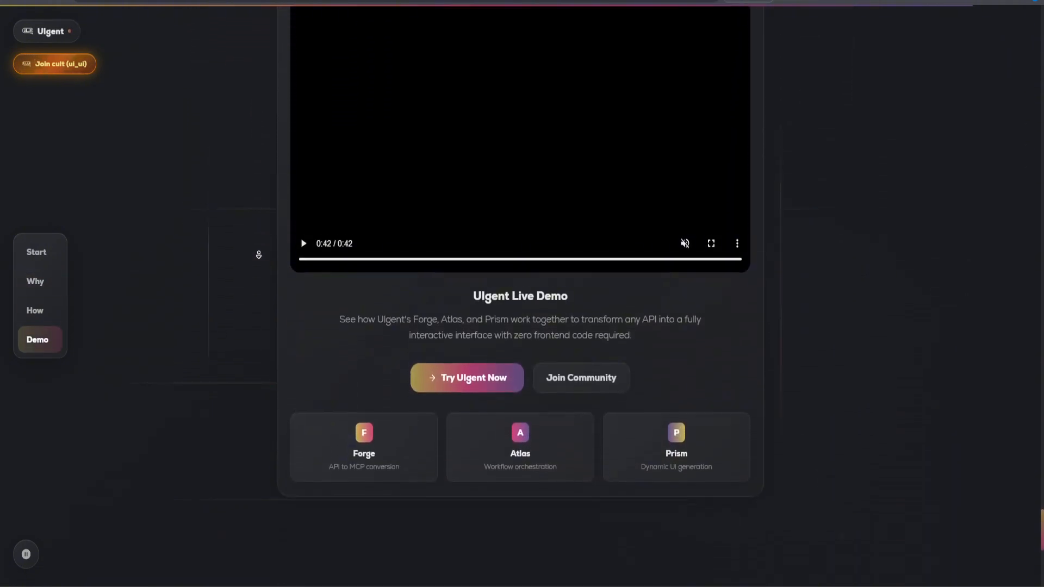
{"action": "scroll", "scroll_direction": "down", "scroll_amount": 3}
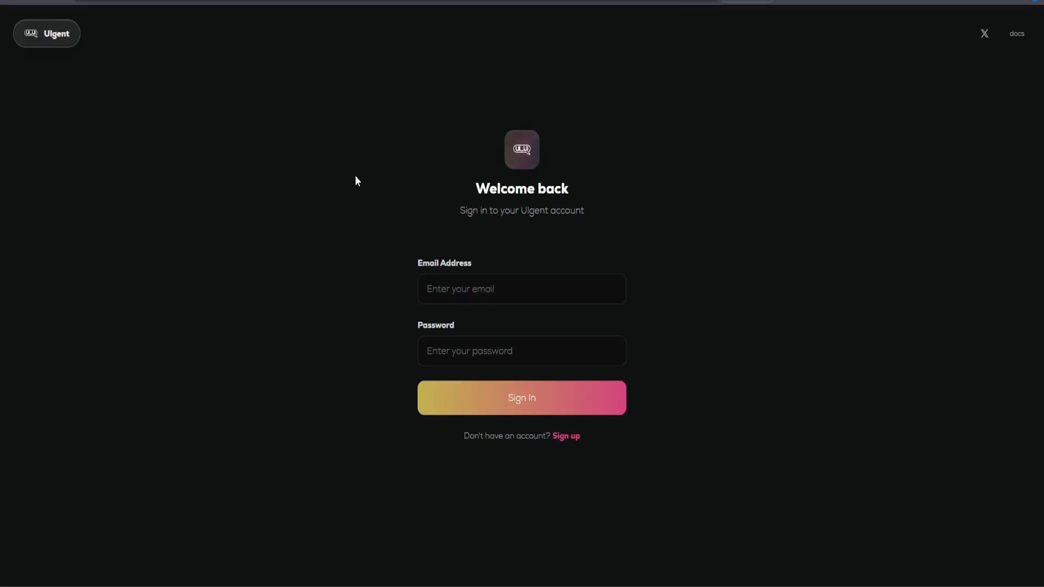
{"action": "mouse_move", "coordinate": [367, 164]}
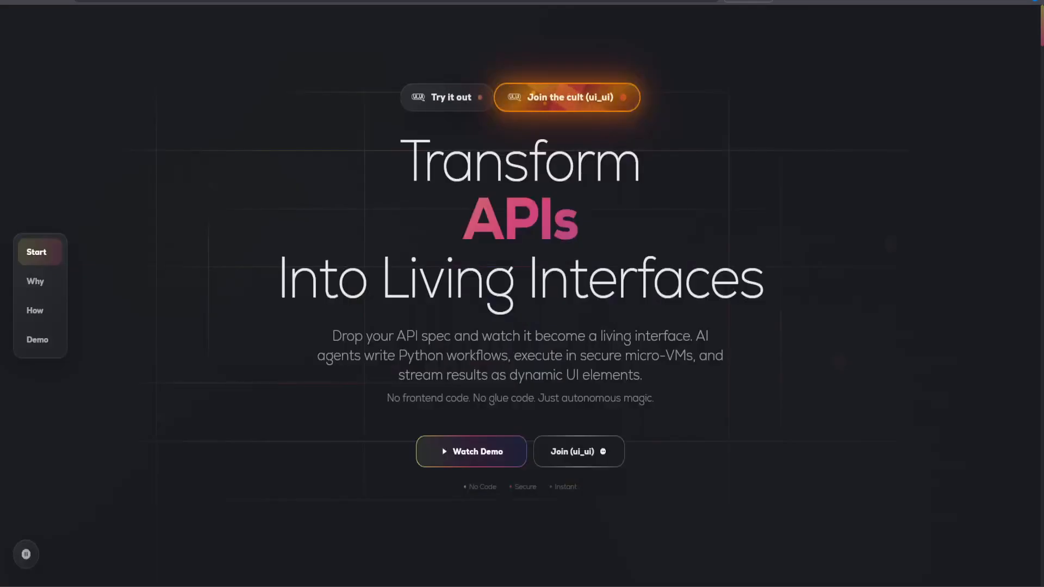
- Scroll down the landing page hero until the 'UIgent under the hood' heading appears
{"action": "scroll", "scroll_direction": "down", "scroll_amount": 3}
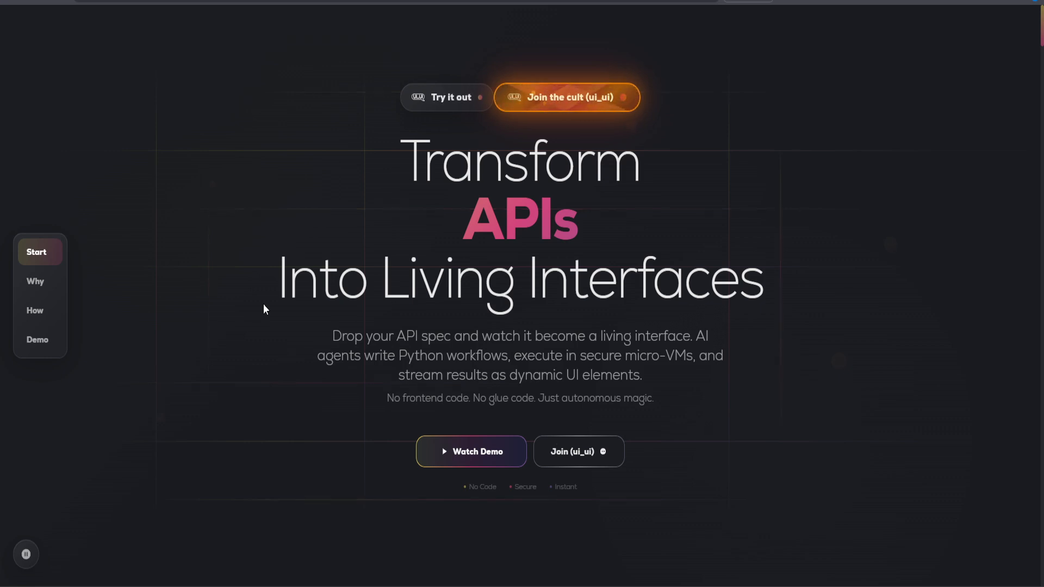
{"action": "scroll", "scroll_direction": "down", "scroll_amount": 3}
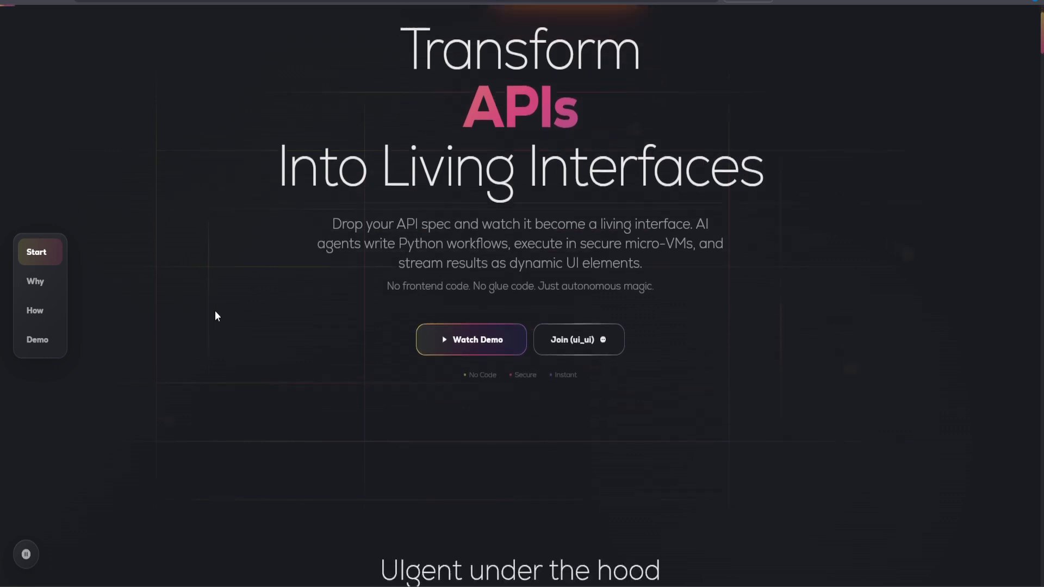
{"action": "left_click", "coordinate": [471, 339]}
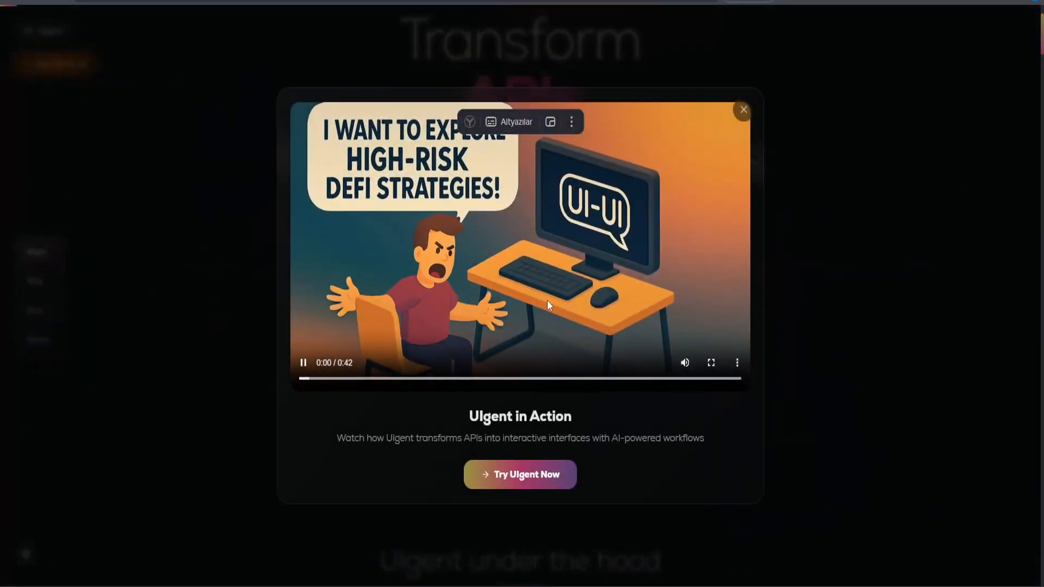
{"action": "left_click", "coordinate": [302, 363]}
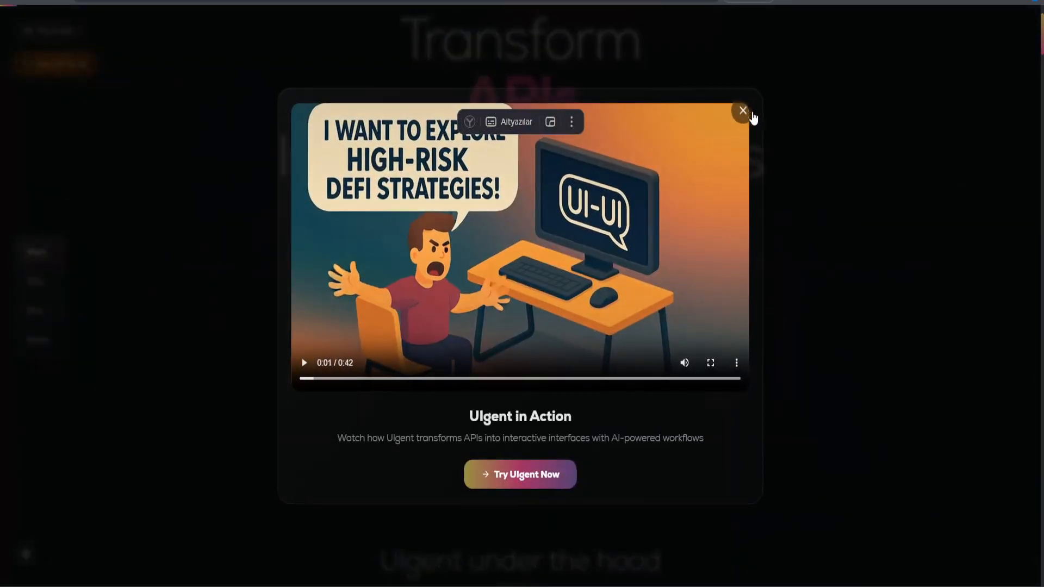
{"action": "left_click", "coordinate": [741, 110]}
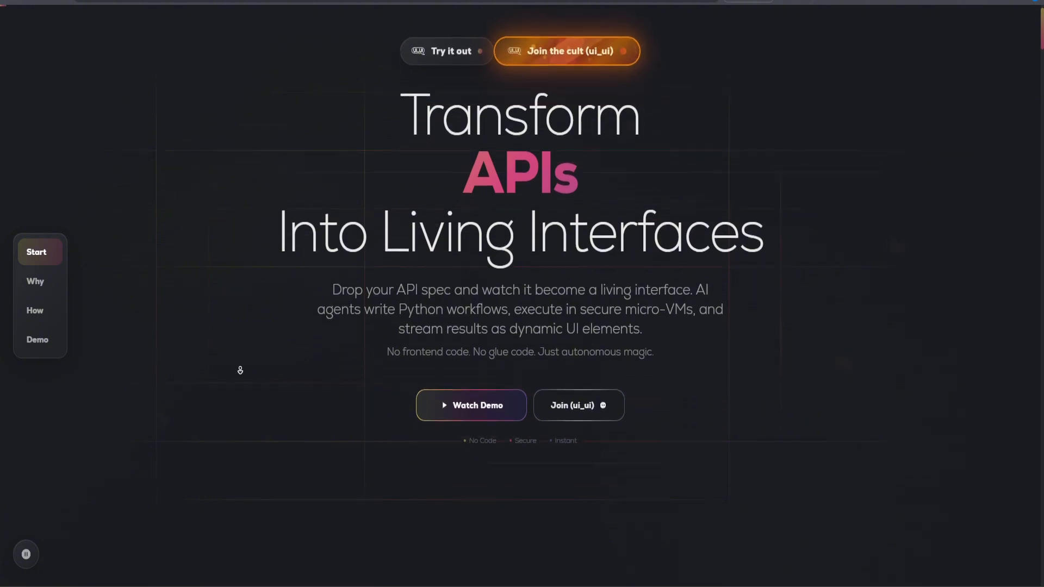
{"action": "left_click", "coordinate": [35, 310]}
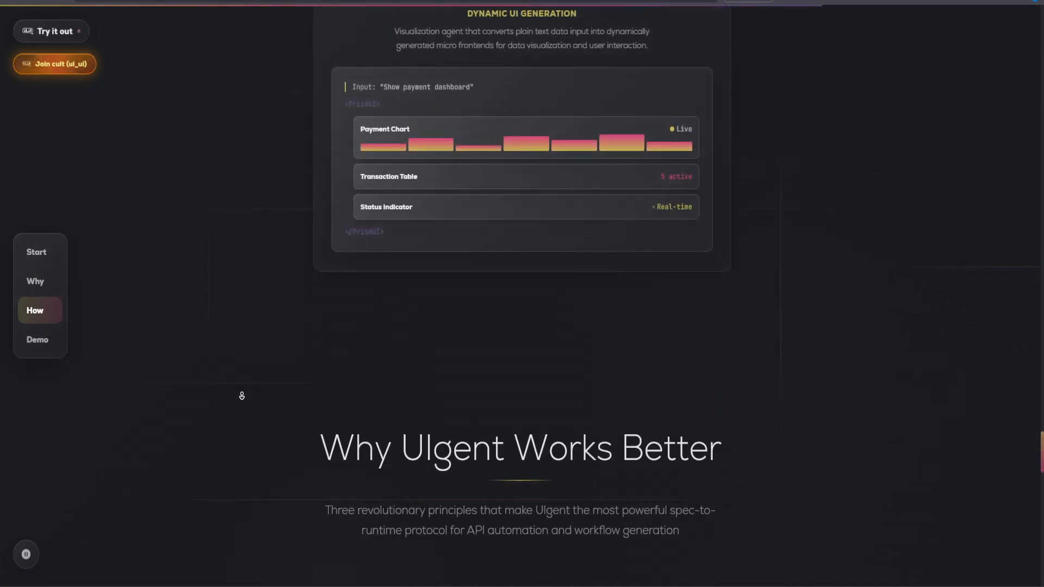
{"action": "left_click", "coordinate": [37, 339]}
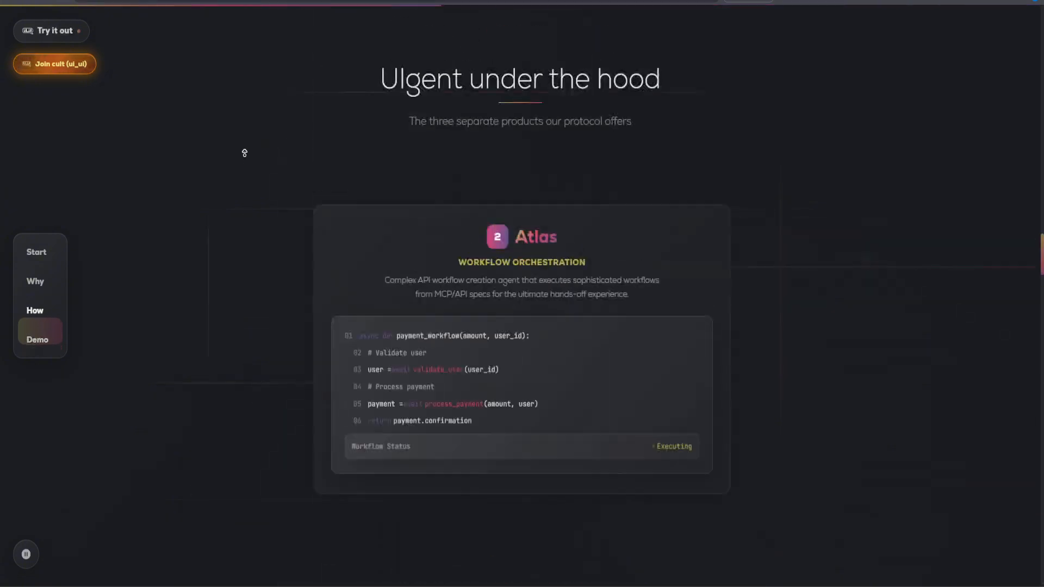
{"action": "left_click", "coordinate": [37, 252]}
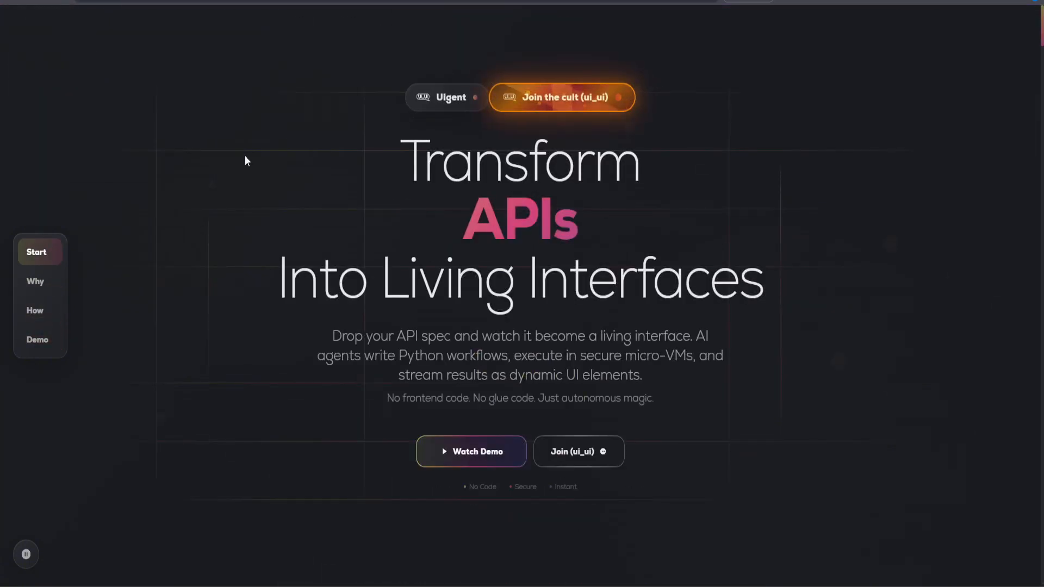